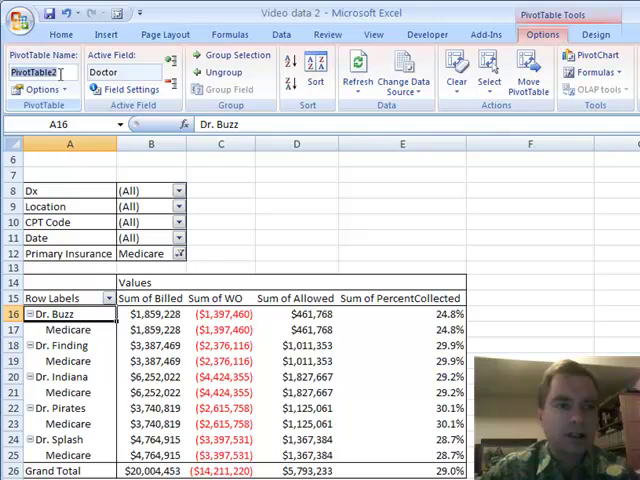
mouse_move(40, 72)
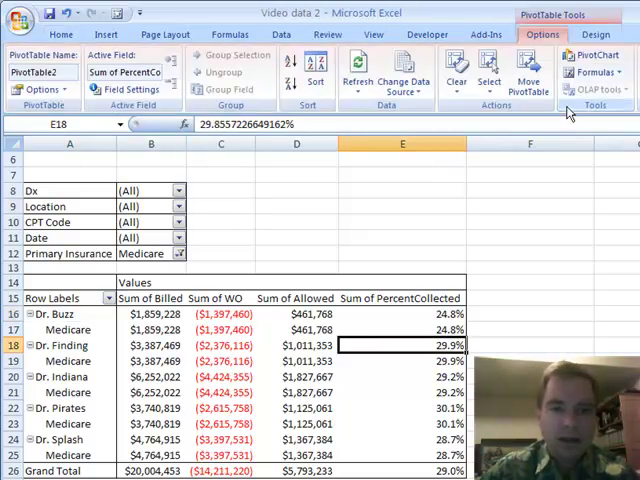
Step: Bring up the PivotTable Options dialog for the billing pivot table
click(44, 88)
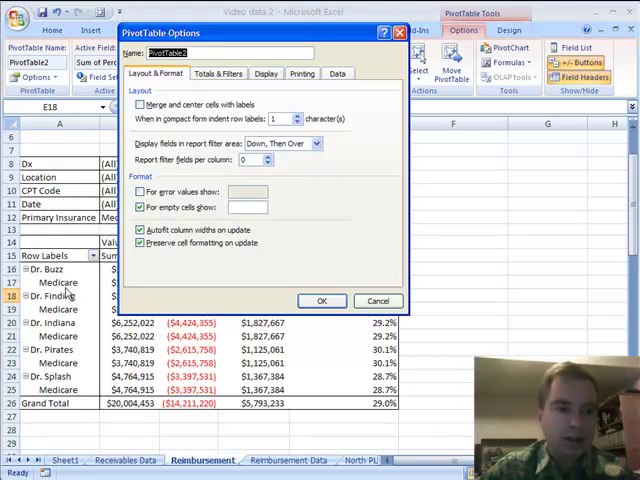
Step: Enable 'Merge and center cells with labels' and show the report in Tabular Form
click(140, 104)
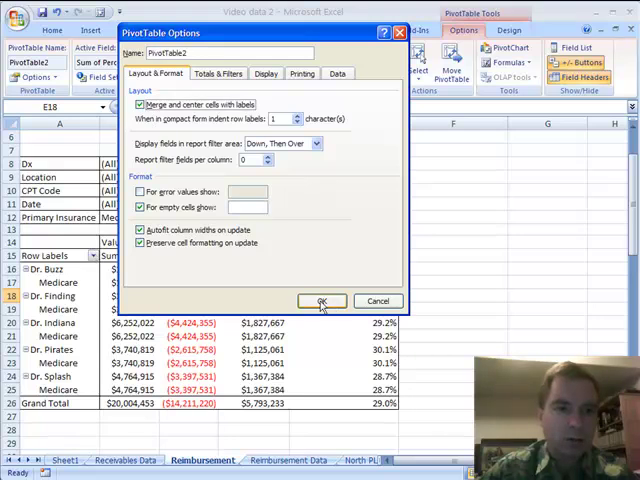
click(320, 300)
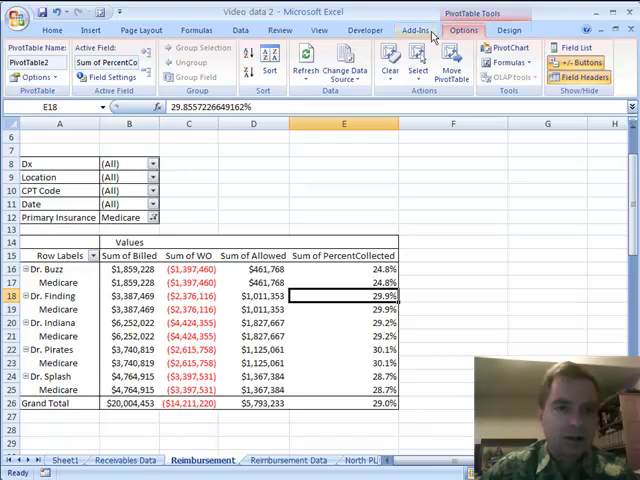
click(508, 30)
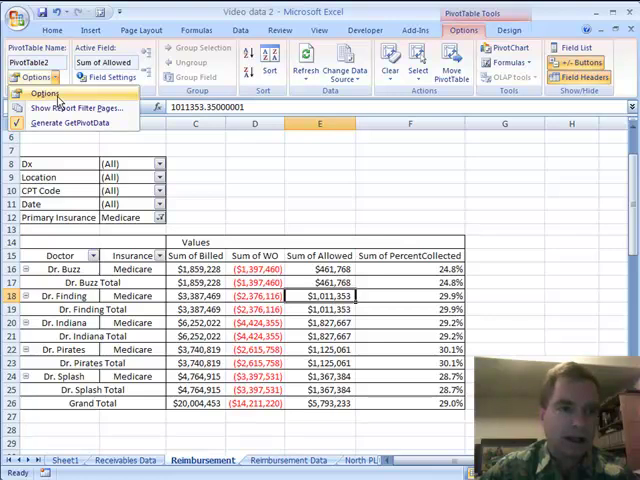
click(44, 92)
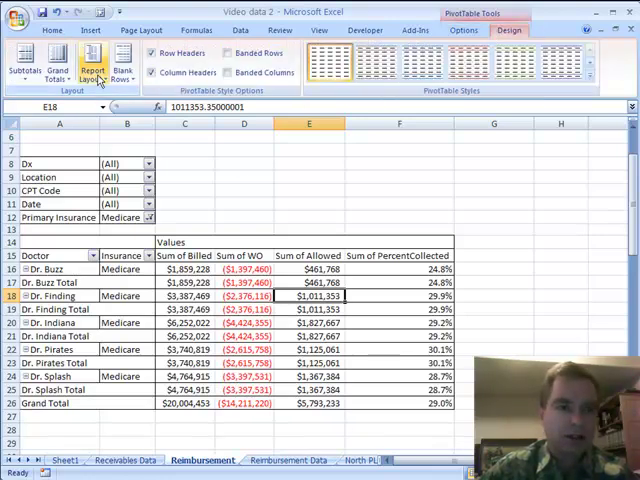
Step: Set Report Layout back to Show in Compact Form and return to the Options ribbon
click(92, 68)
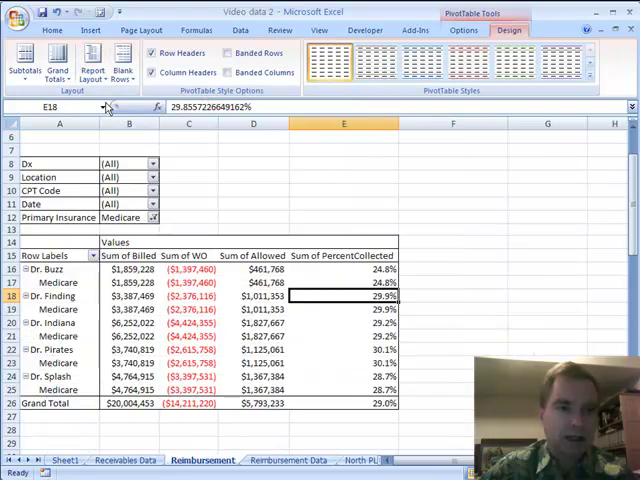
click(90, 62)
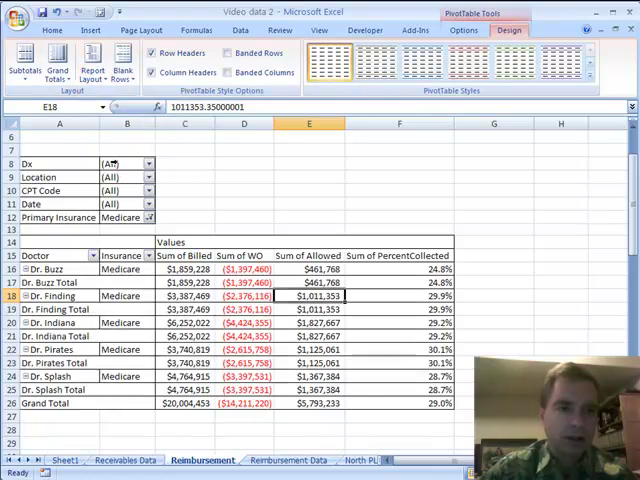
click(92, 64)
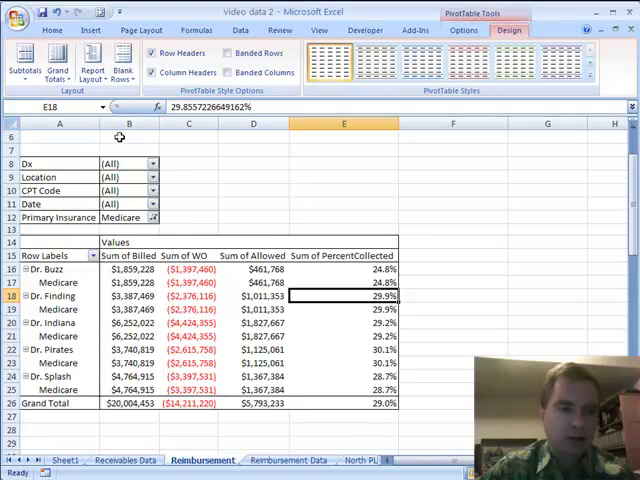
click(464, 30)
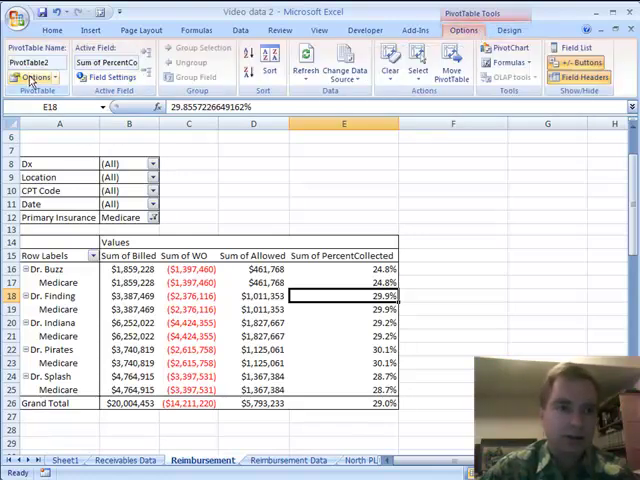
Step: Set the compact-form row label indent to 20, then back to 1
click(32, 78)
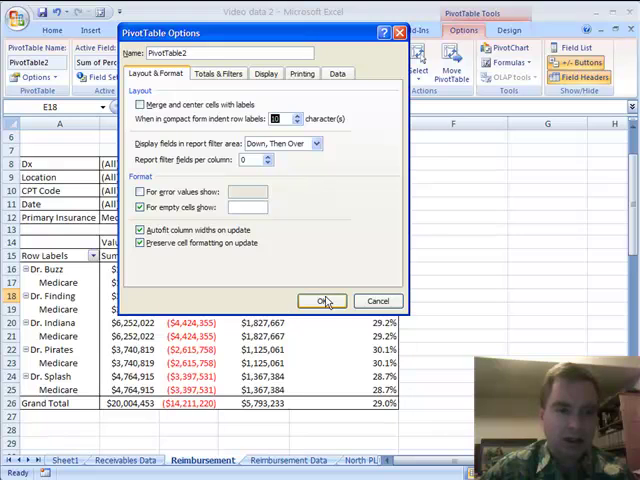
click(320, 300)
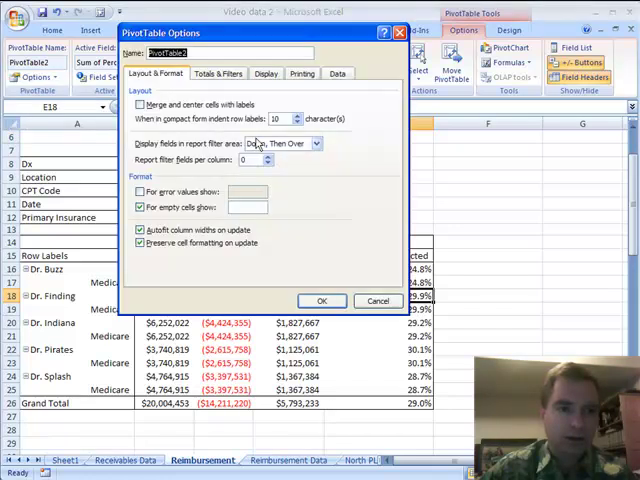
click(300, 116)
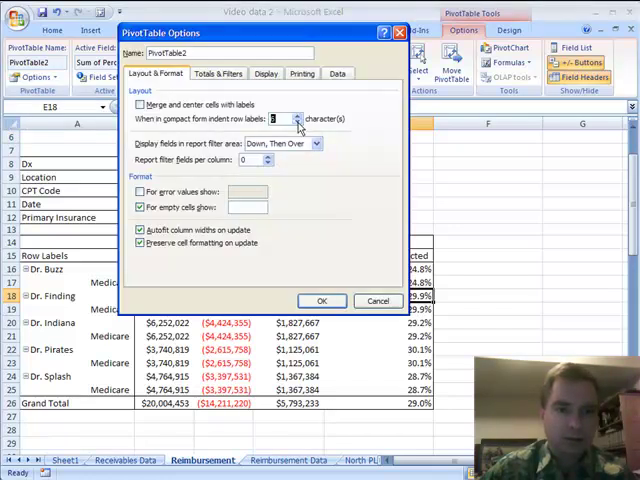
click(320, 300)
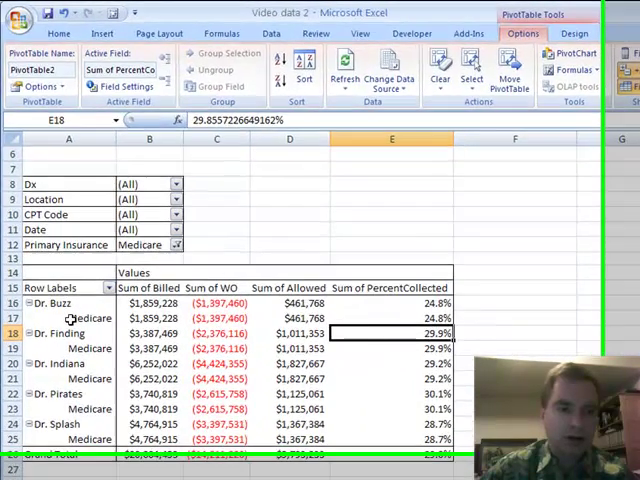
Step: Reopen the PivotTable Options dialog
click(40, 92)
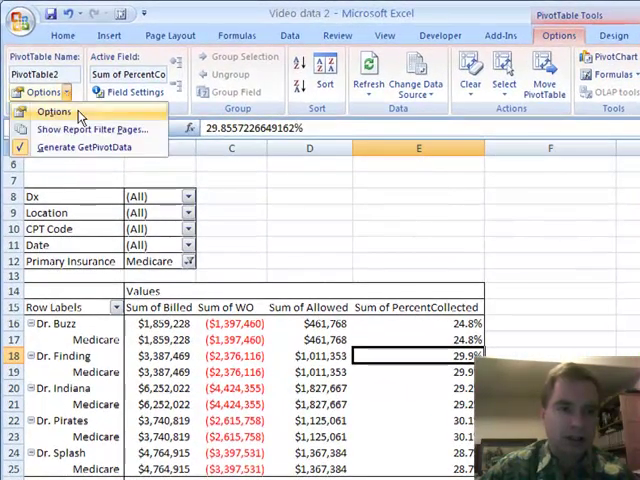
click(52, 112)
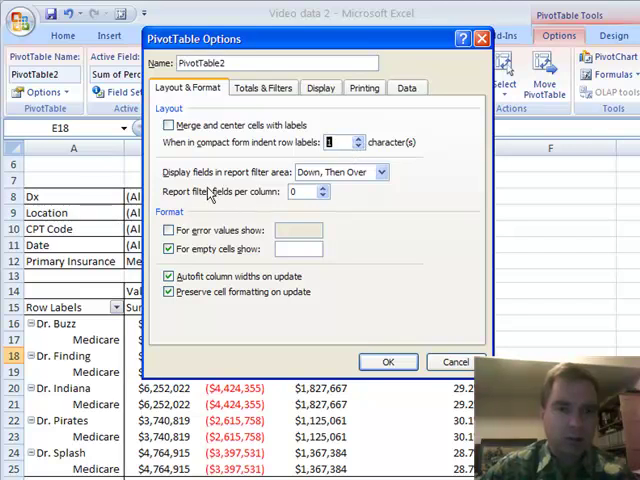
mouse_move(264, 182)
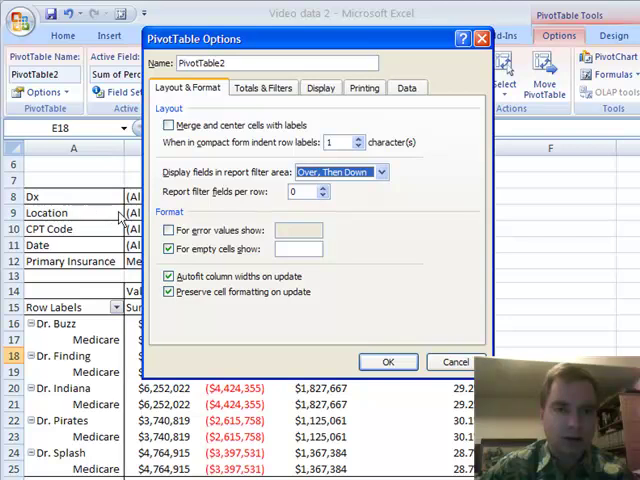
mouse_move(90, 204)
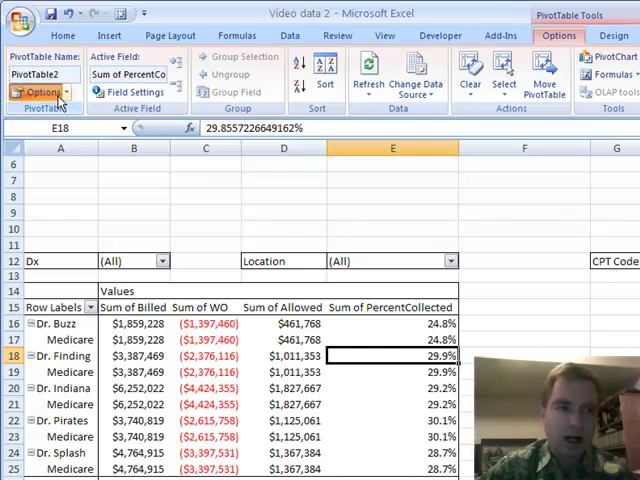
Step: Set Report filter fields per column to 0 so the filters stack in one column
click(38, 92)
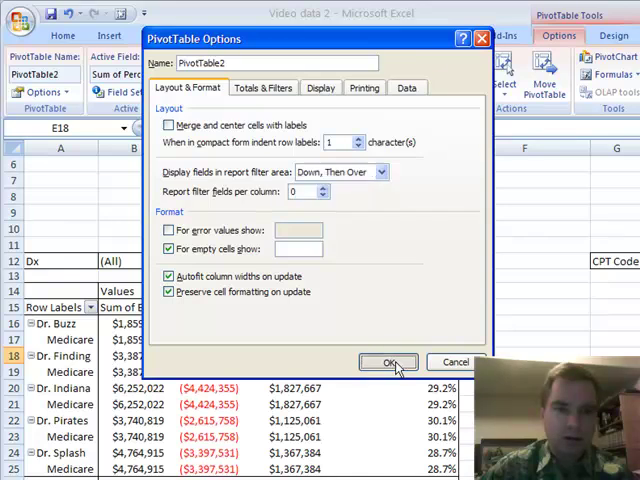
click(388, 360)
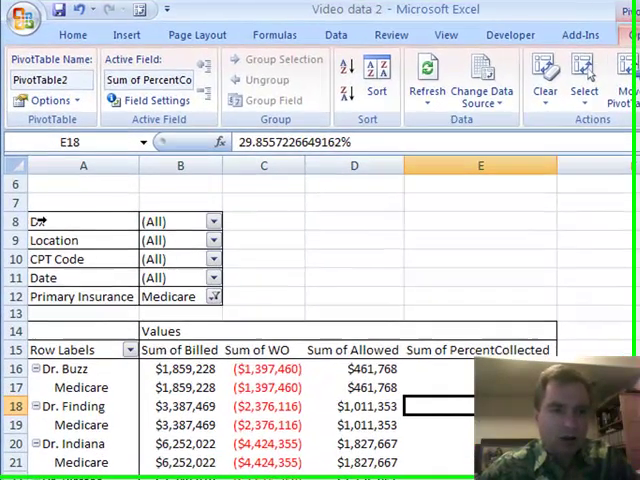
mouse_move(52, 100)
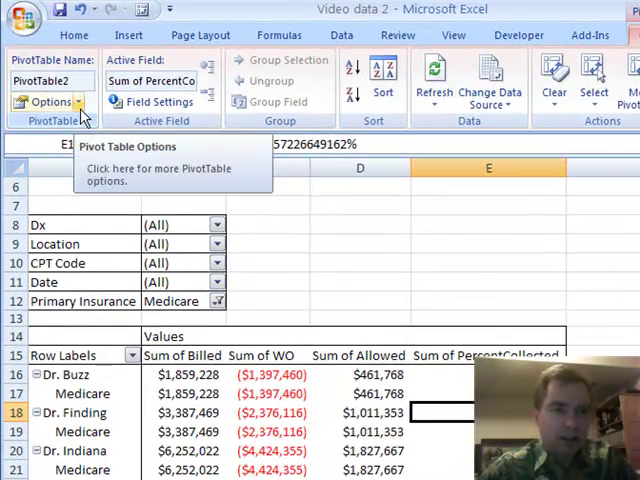
Step: Set Report filter fields per column to 2 and apply it
click(50, 100)
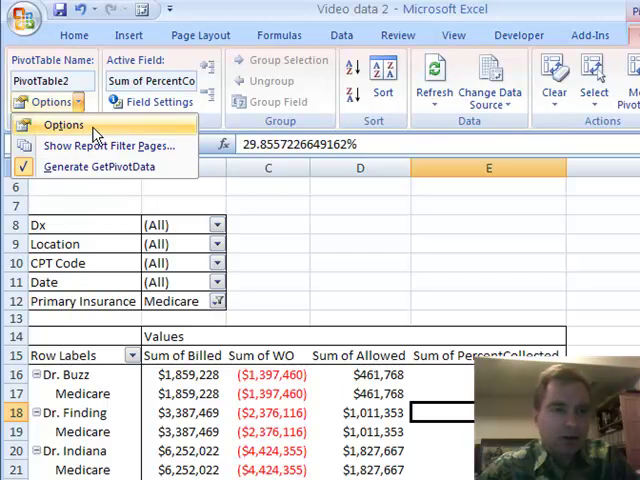
click(64, 124)
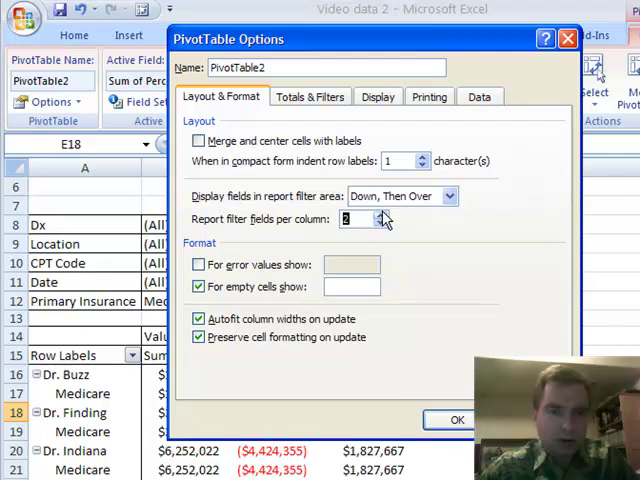
mouse_move(428, 326)
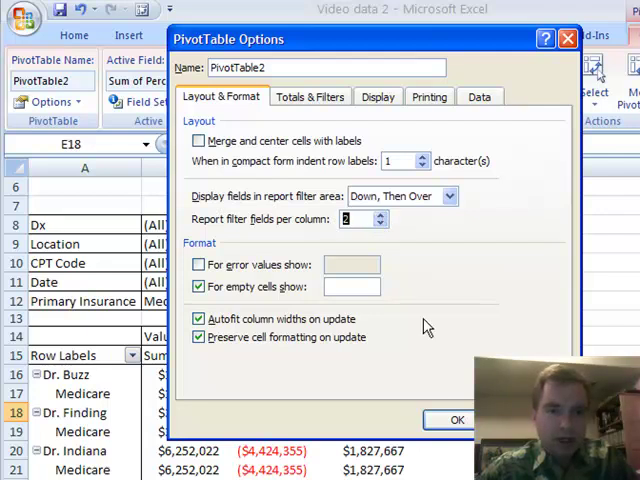
click(456, 420)
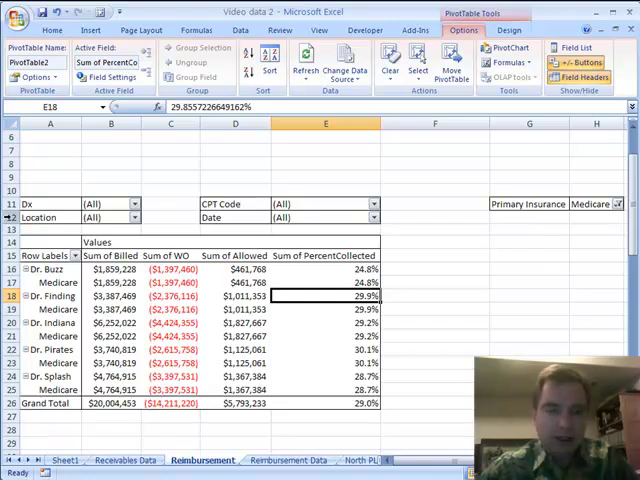
Step: Reopen PivotTable Options on the Layout & Format settings
click(36, 76)
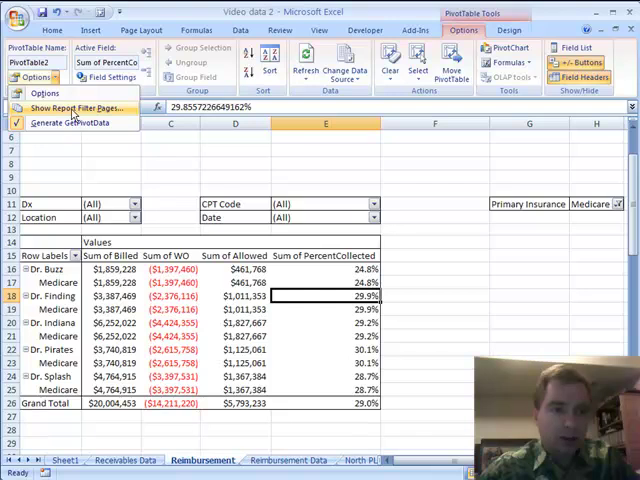
click(44, 92)
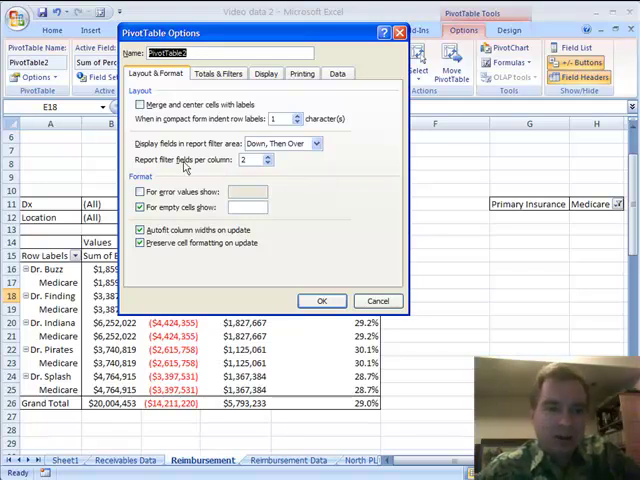
click(268, 160)
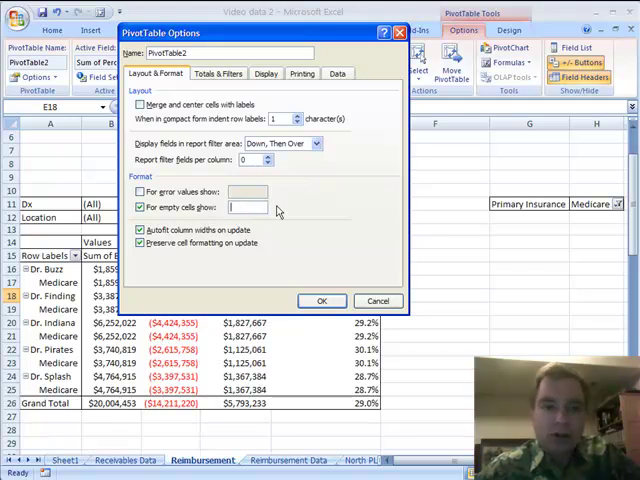
mouse_move(280, 210)
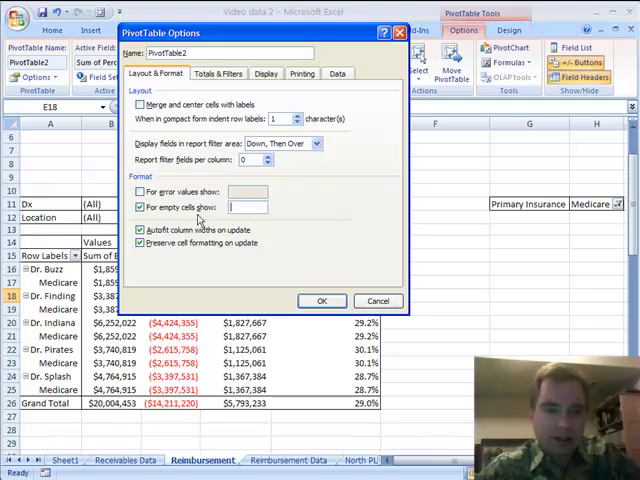
mouse_move(204, 244)
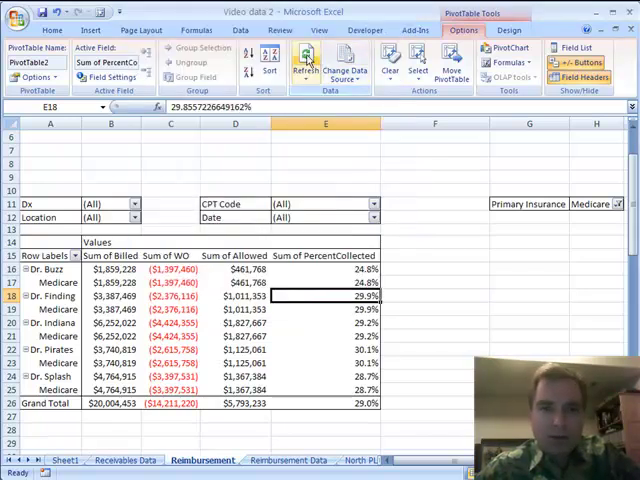
mouse_move(304, 60)
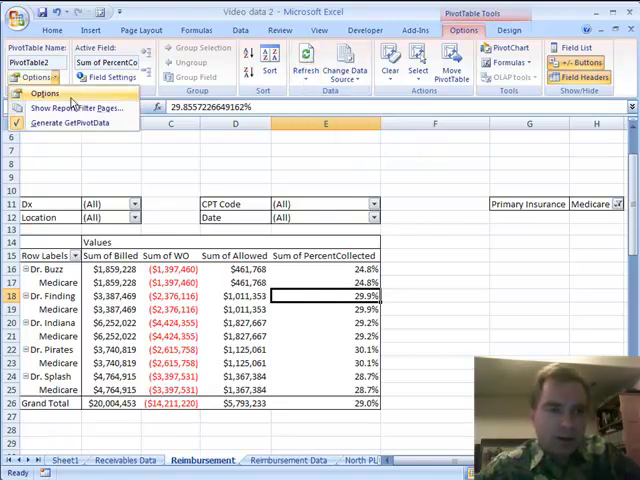
Step: Toggle 'Autofit column widths on update' and confirm the format options
click(44, 92)
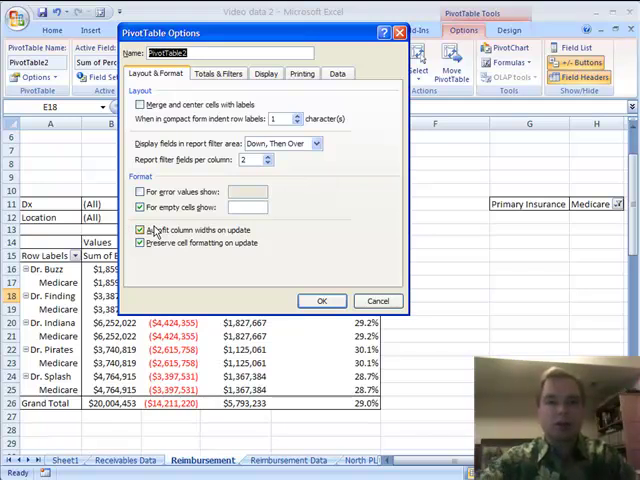
click(140, 244)
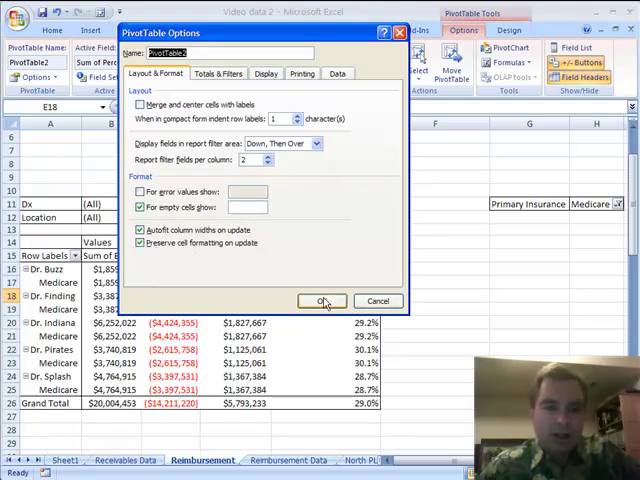
click(320, 300)
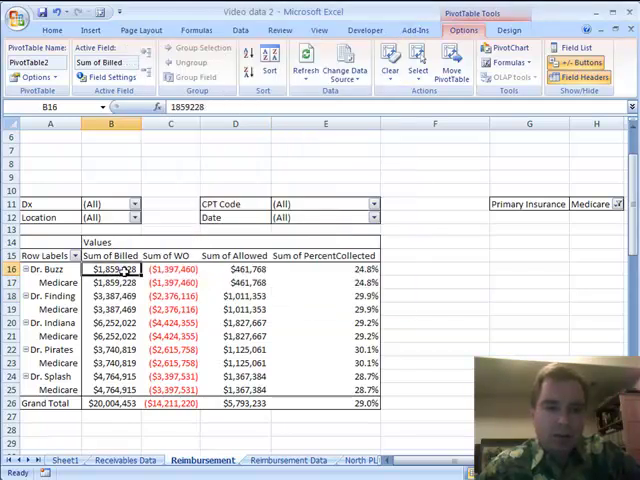
Step: Apply a purple banded PivotTable style from the Design styles gallery
click(508, 28)
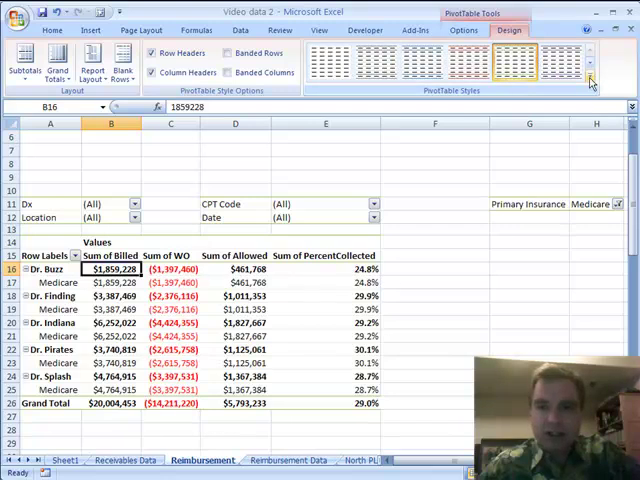
click(592, 82)
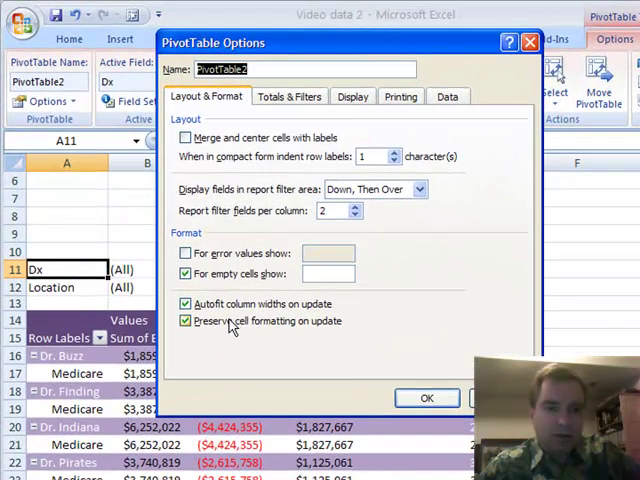
mouse_move(264, 322)
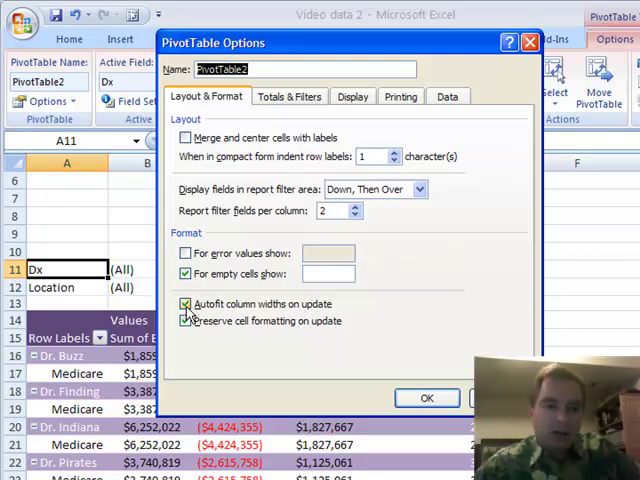
click(186, 304)
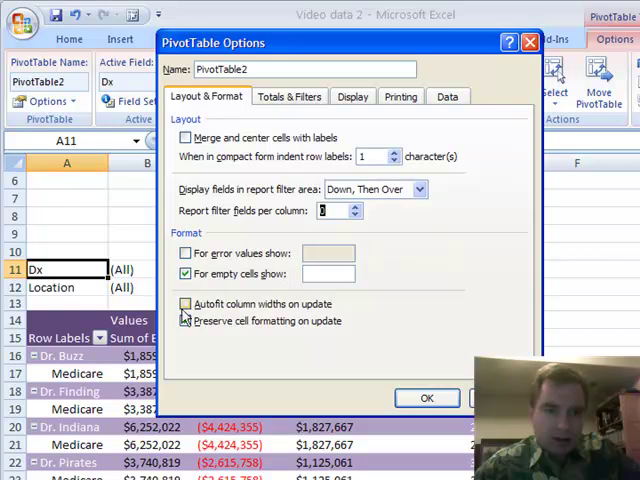
click(186, 304)
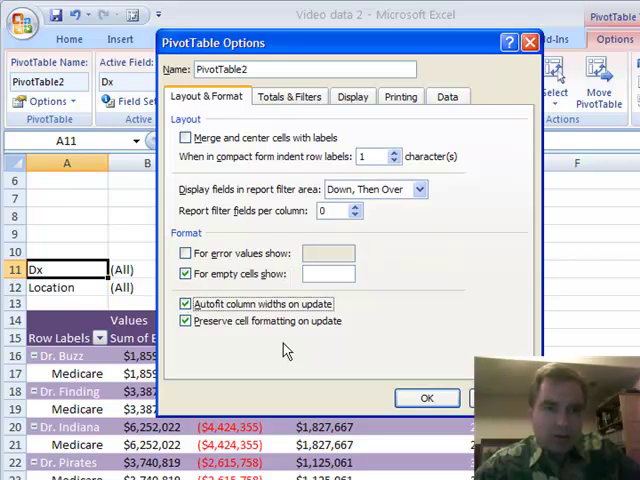
mouse_move(278, 344)
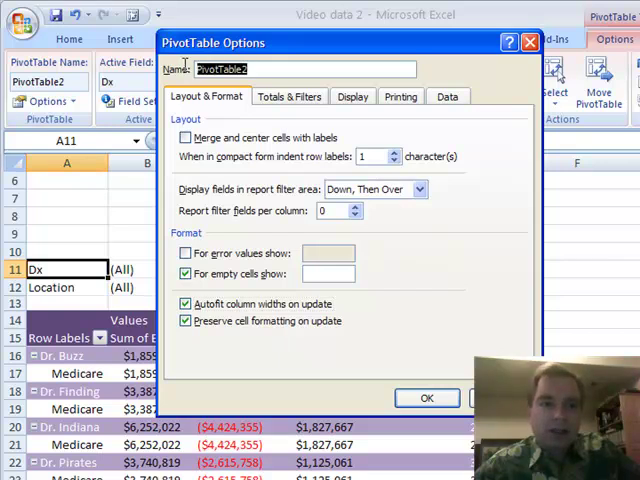
click(256, 68)
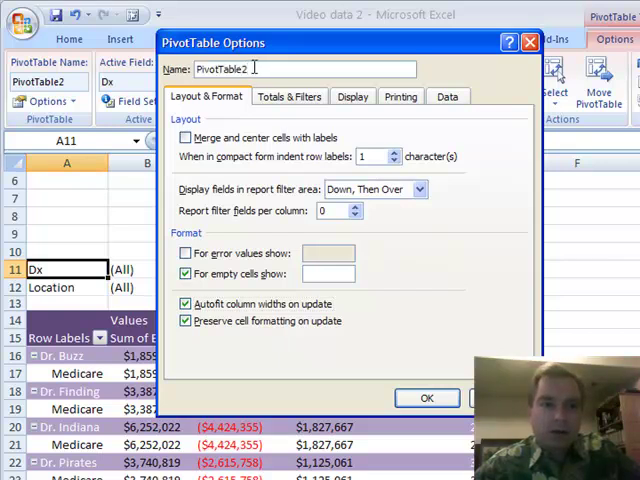